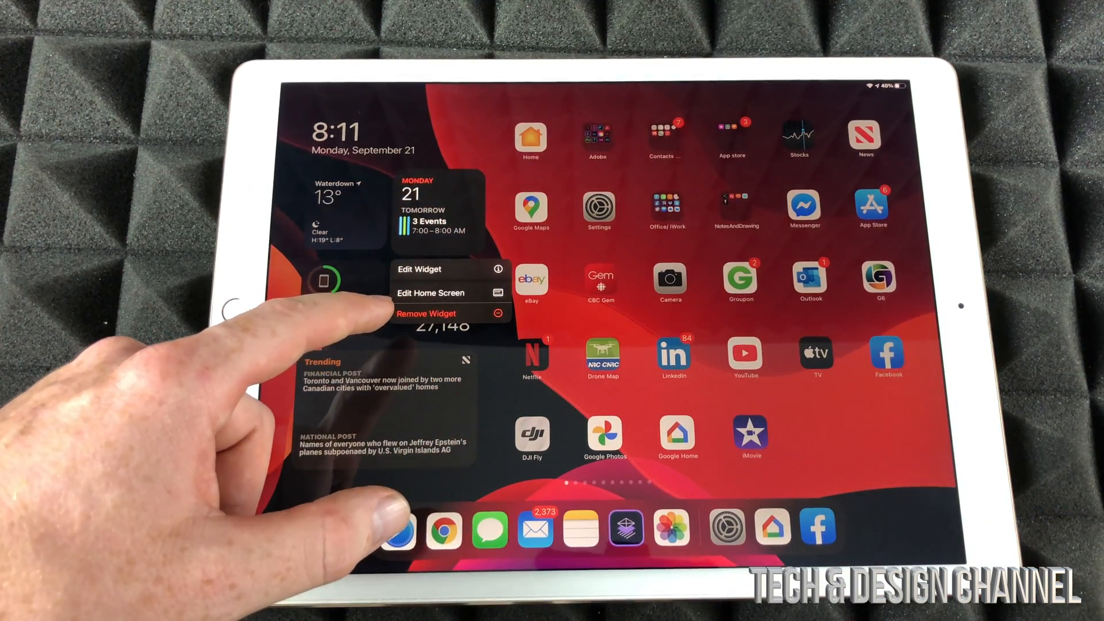
Step: Enter edit mode and remove the Stocks widget, confirming with Remove
click(430, 293)
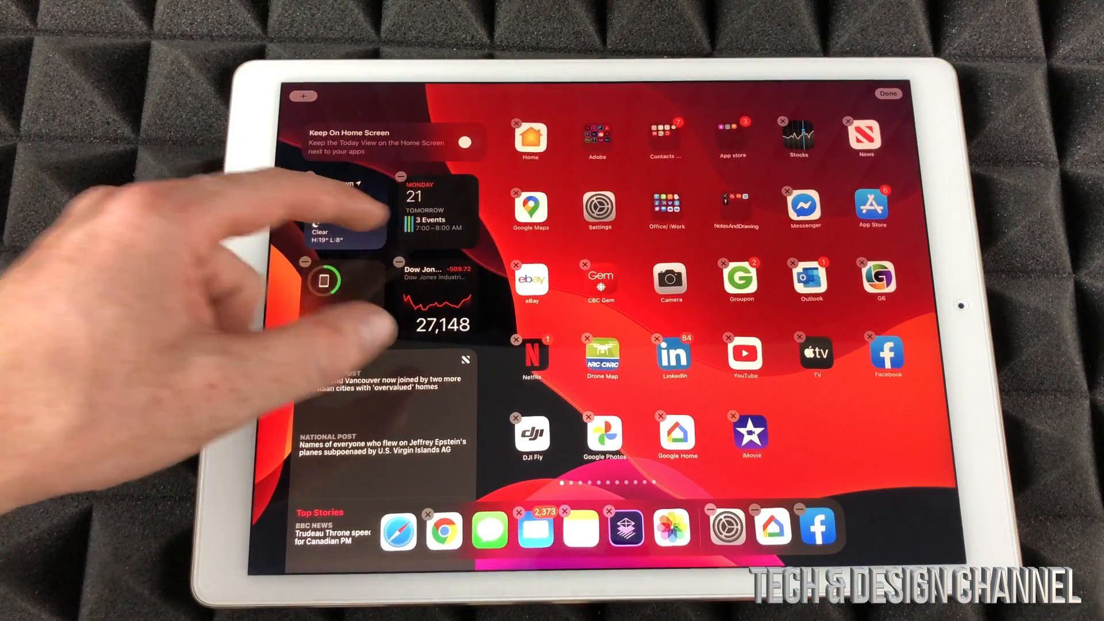
click(306, 261)
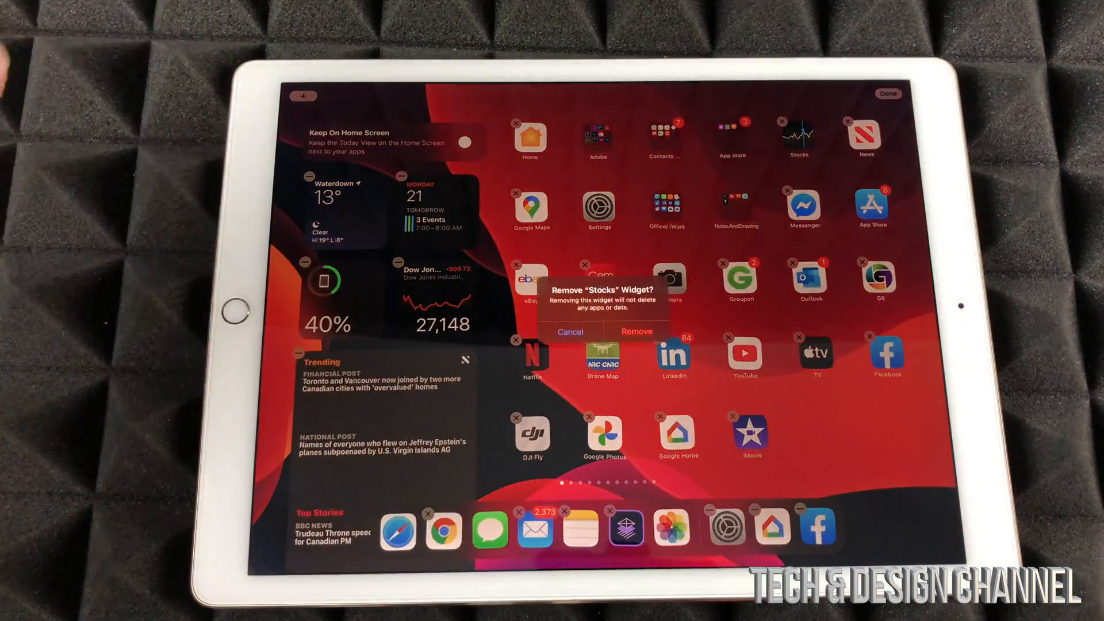
click(636, 332)
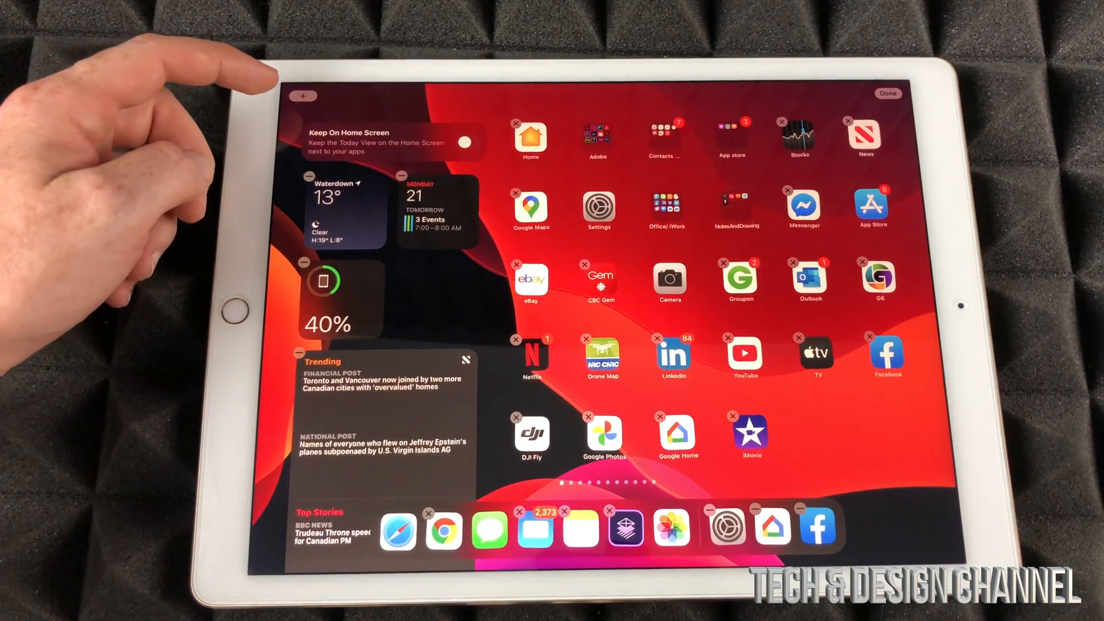
mouse_move(247, 84)
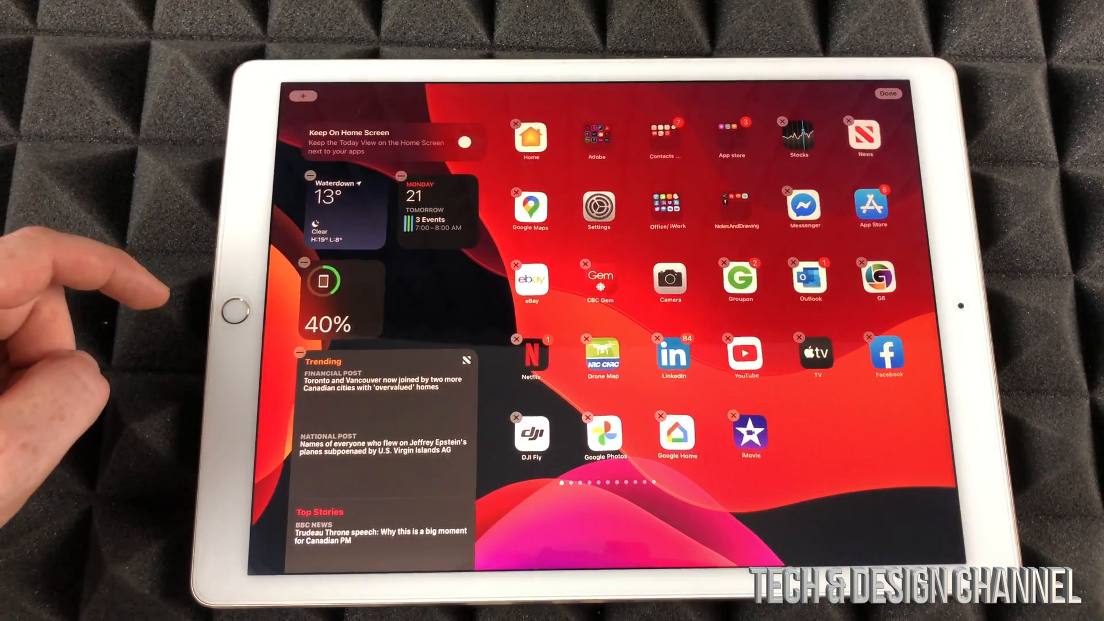
Step: Add the Clock widget from the gallery into the Today View where Stocks was
click(300, 95)
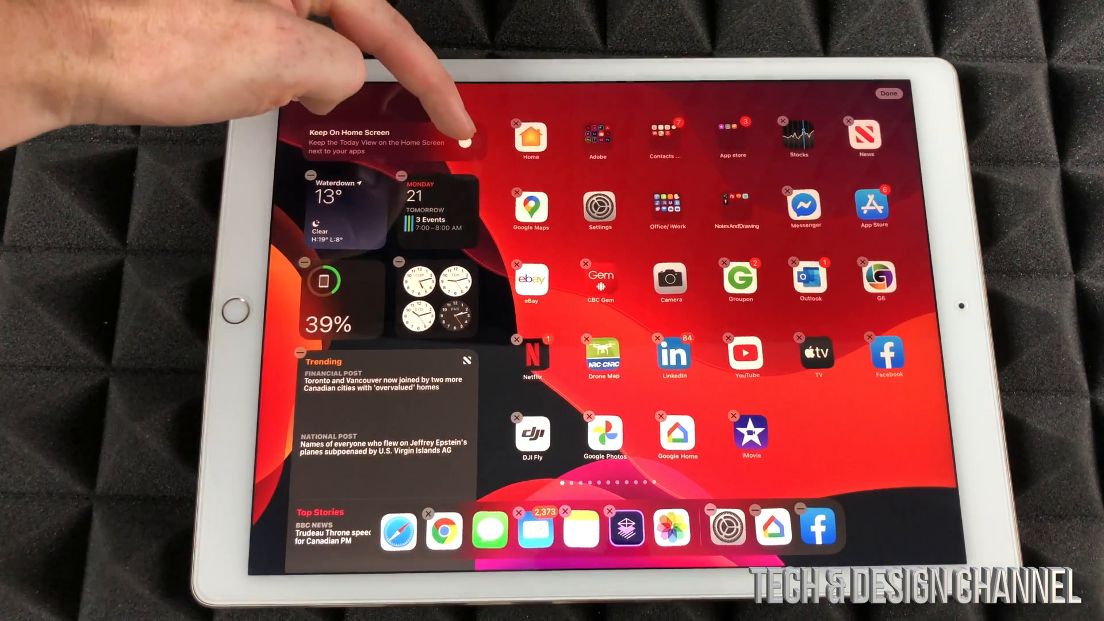
Step: Switch Keep On Home Screen on, leave editing and swipe to check the pinned Today View
click(469, 143)
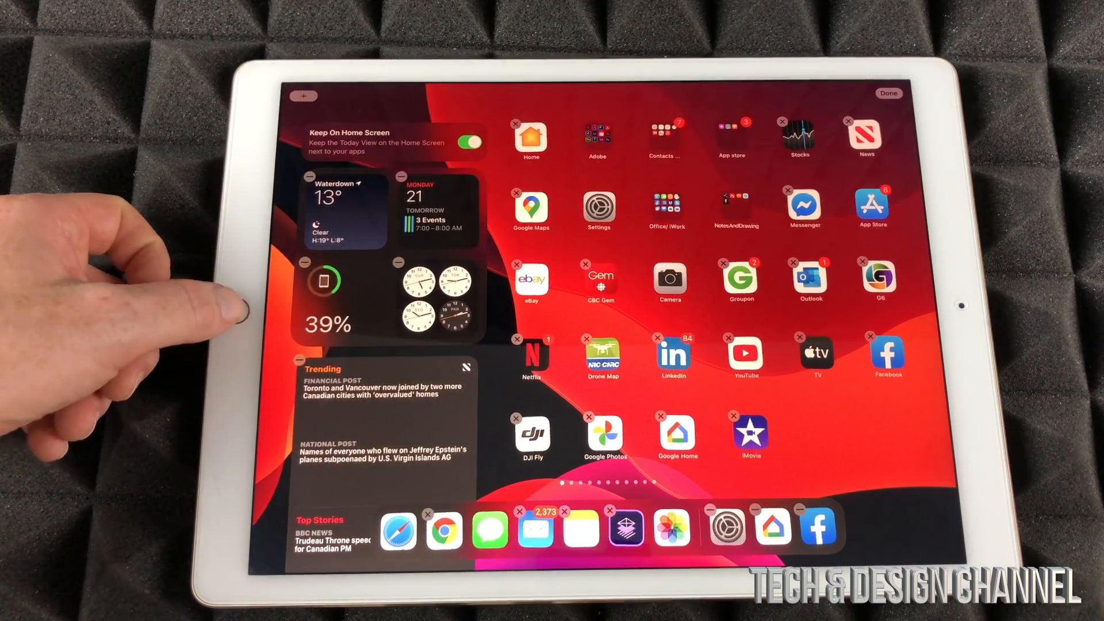
click(889, 92)
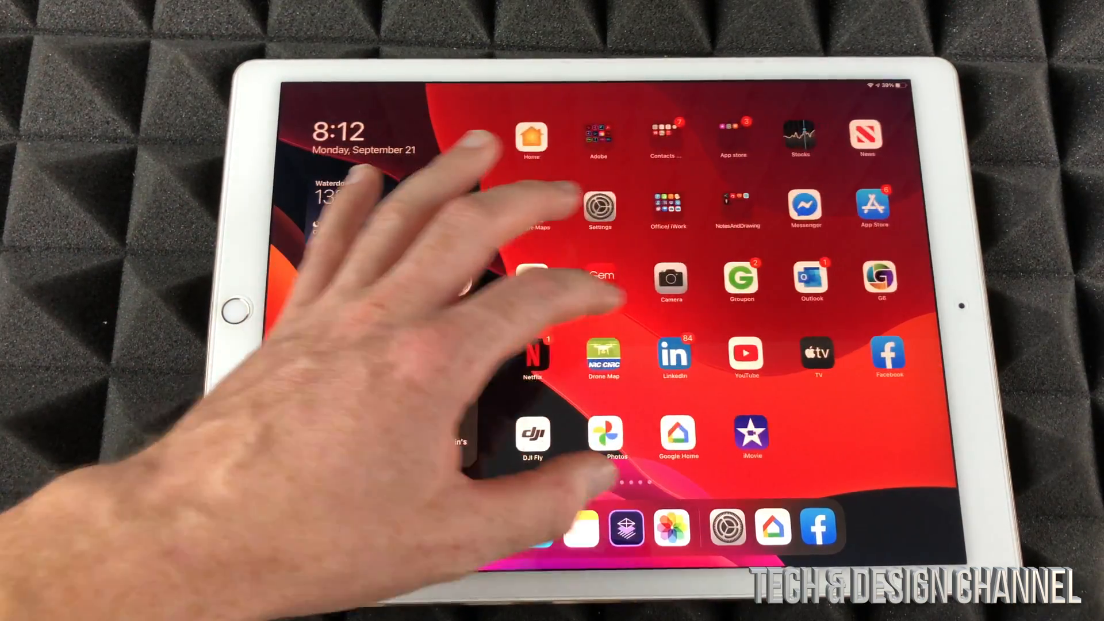
scroll(left, 3)
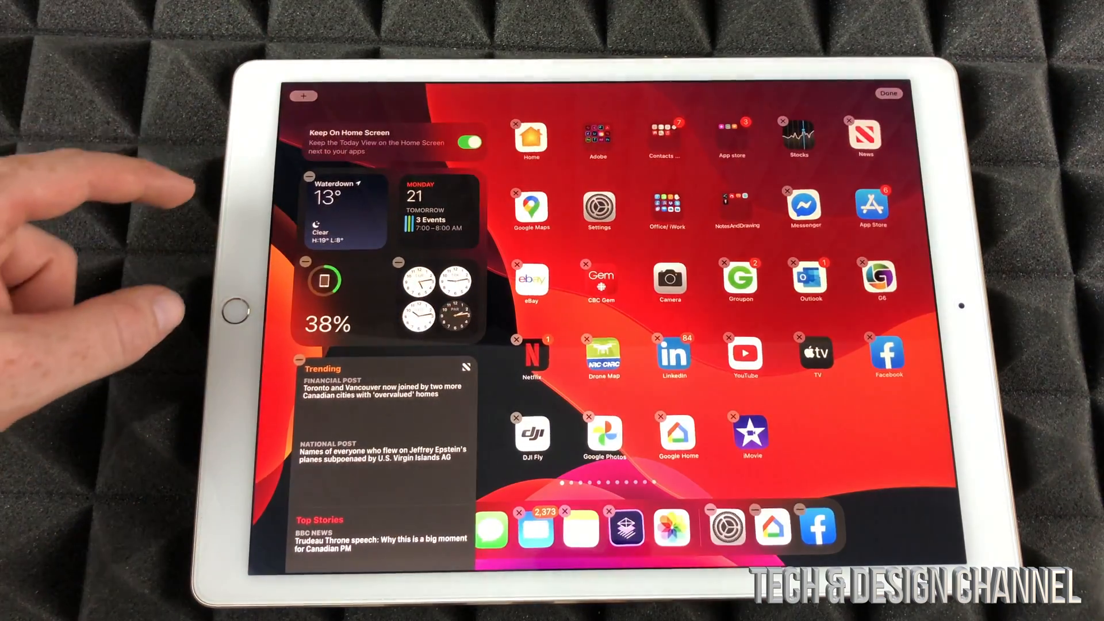
Step: Switch Keep On Home Screen off and exit Home Screen editing
click(468, 143)
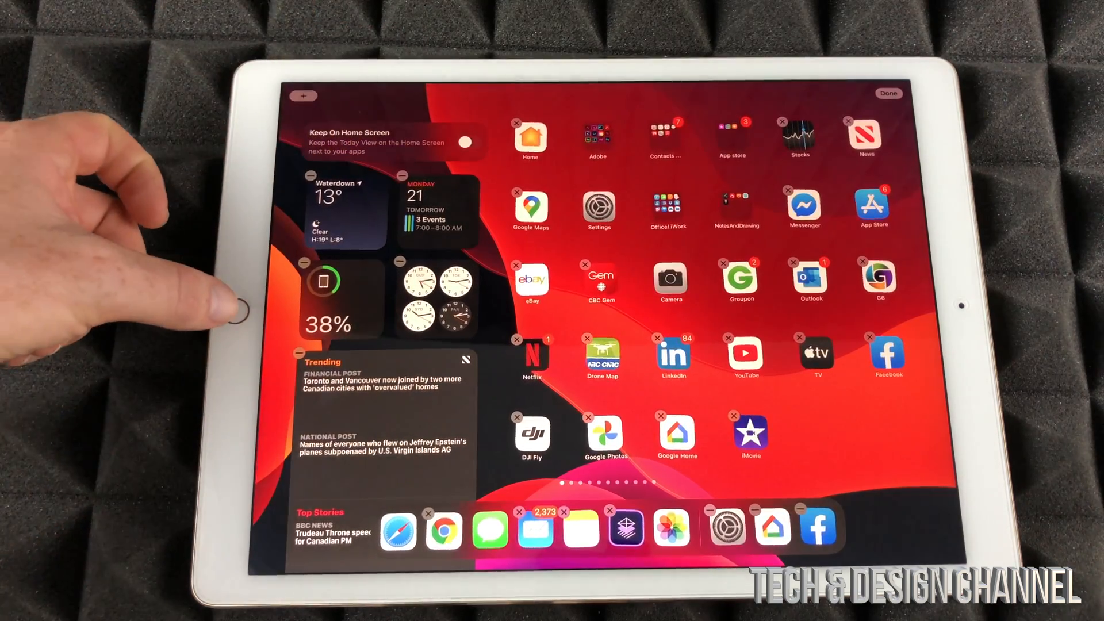
click(886, 92)
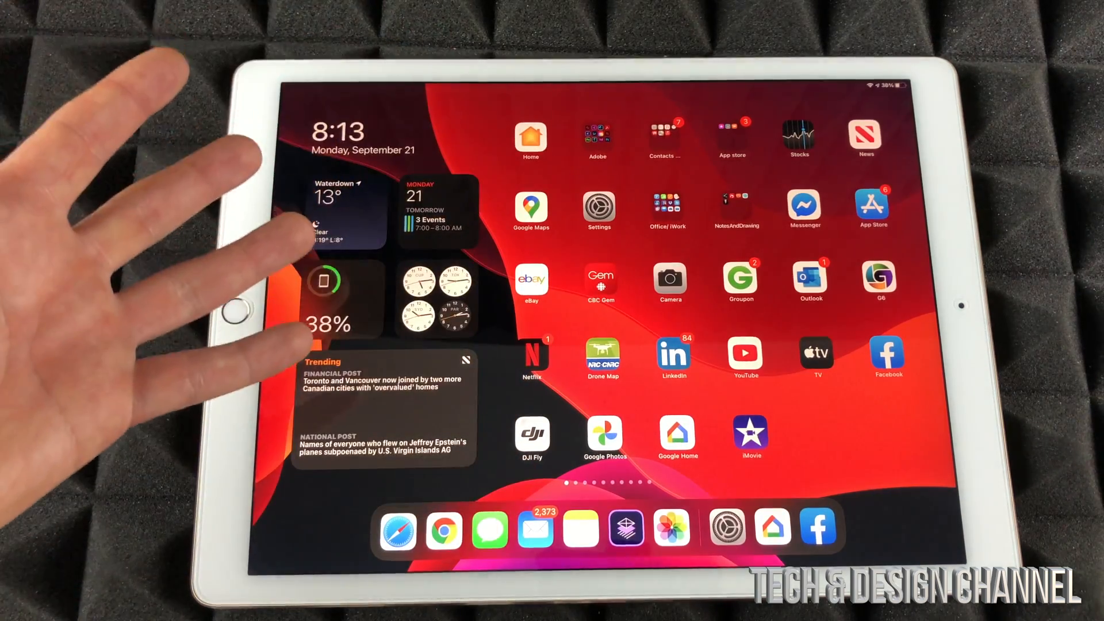
Step: In Settings > Home Screen & Dock, switch on Keep Today View on Home Screen and return home
click(599, 207)
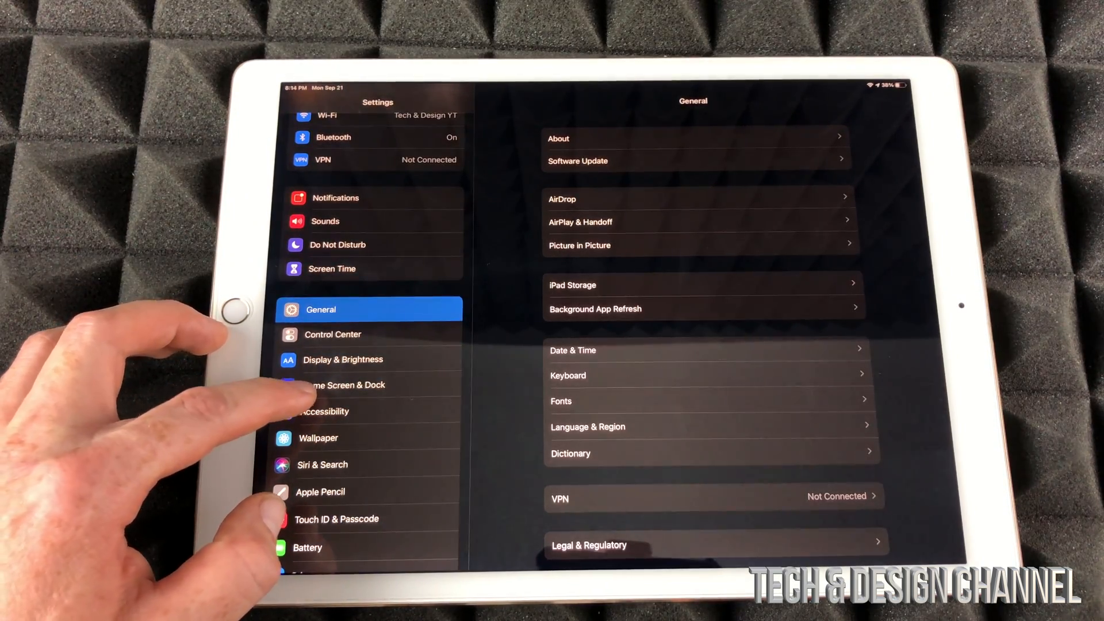
click(343, 384)
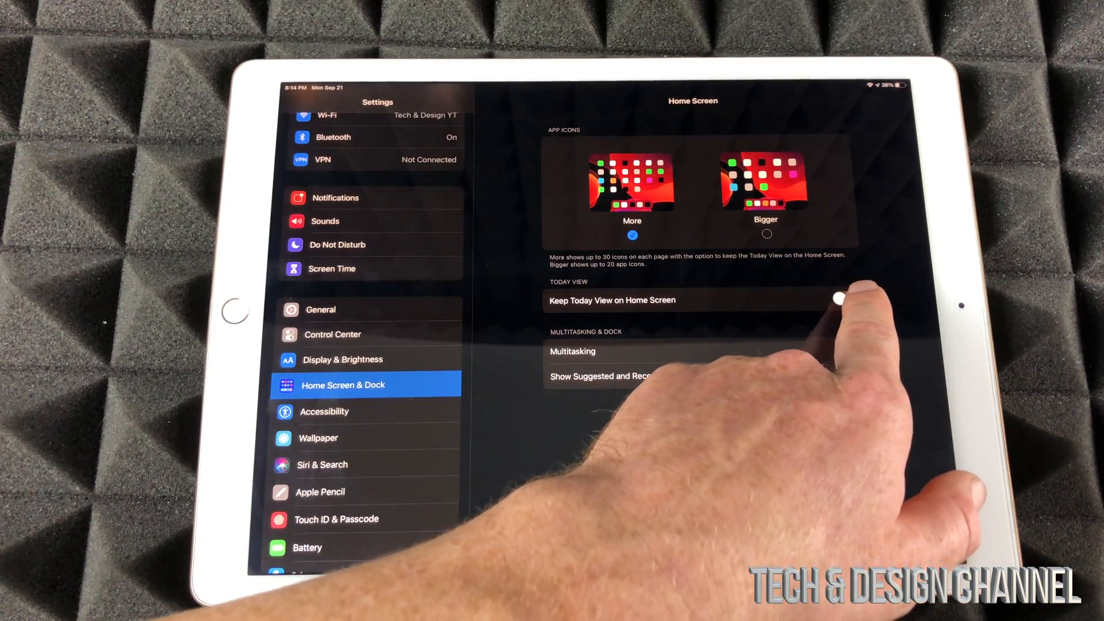
click(844, 301)
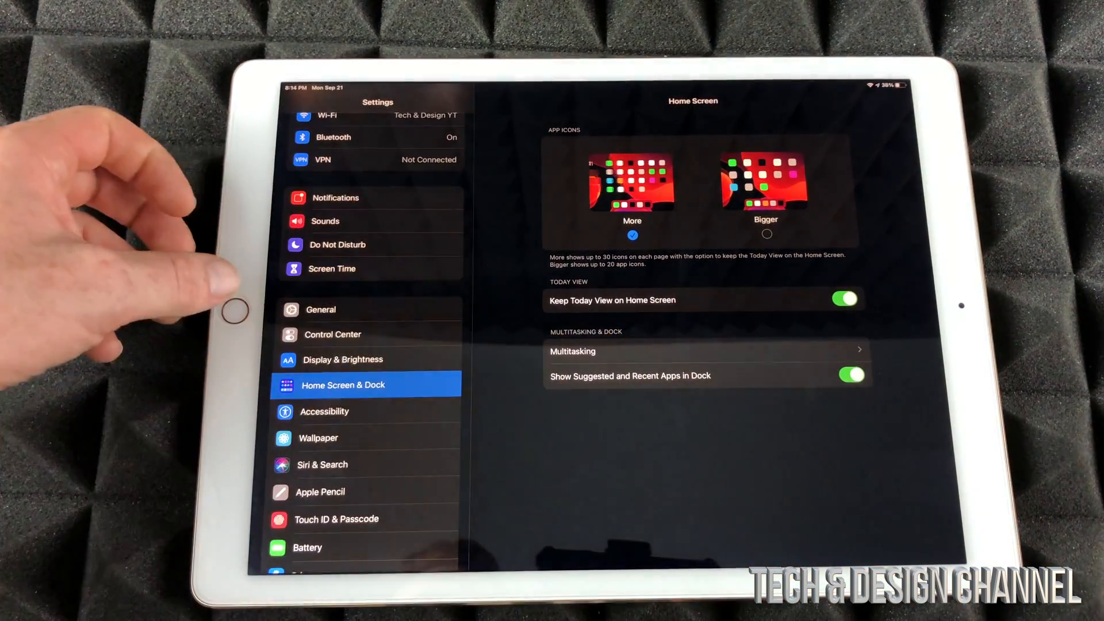
click(236, 310)
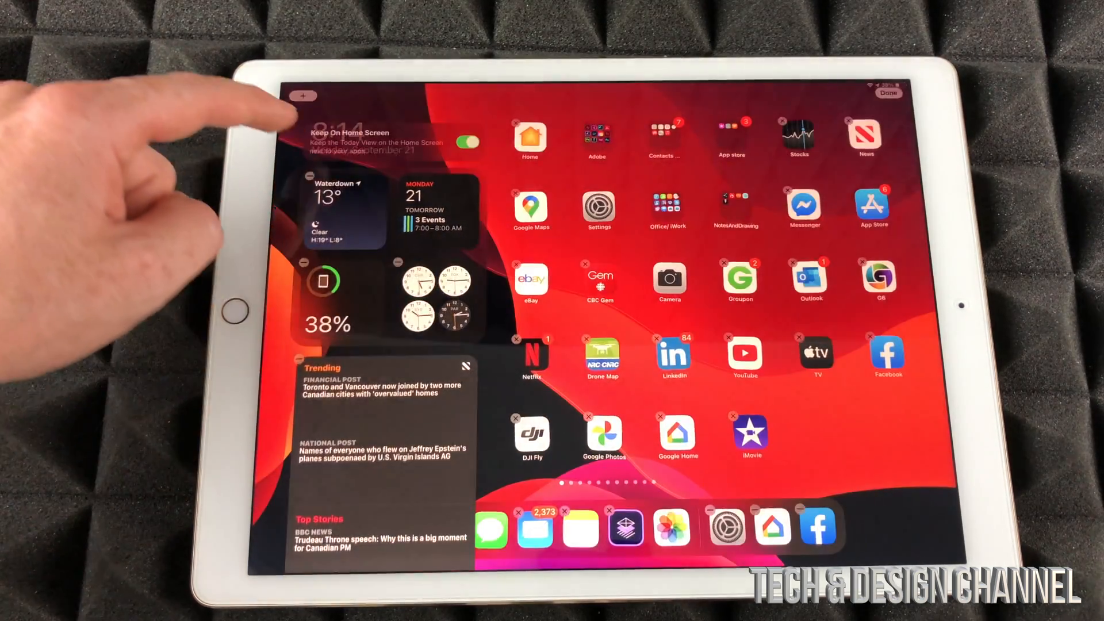
Step: Switch Keep On Home Screen off again from edit mode and tap Done
click(466, 143)
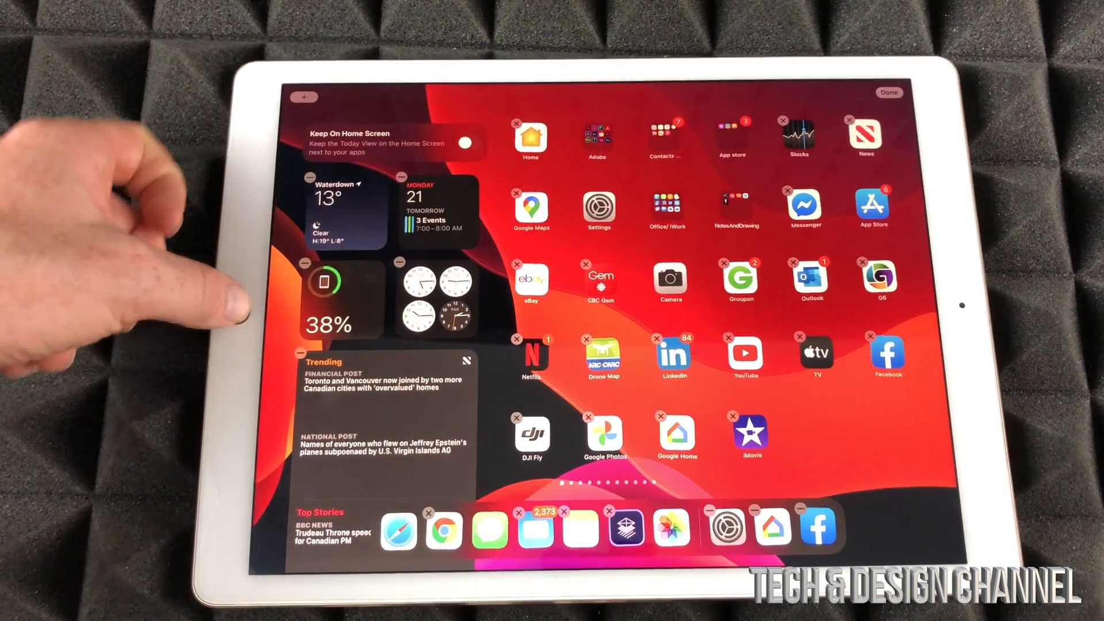
click(889, 92)
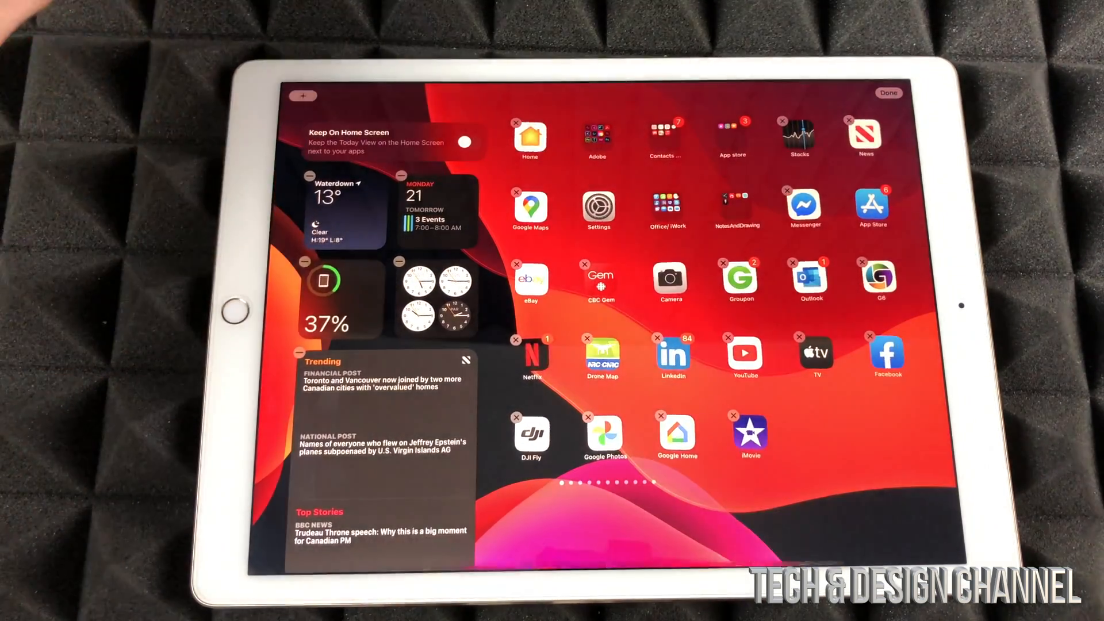
click(303, 93)
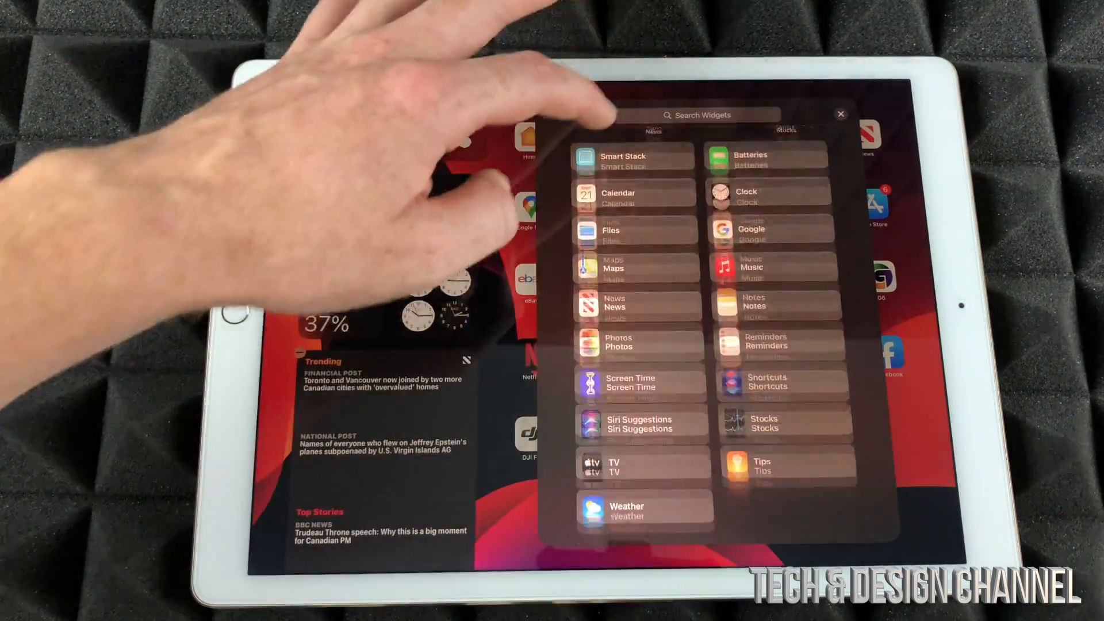
click(840, 113)
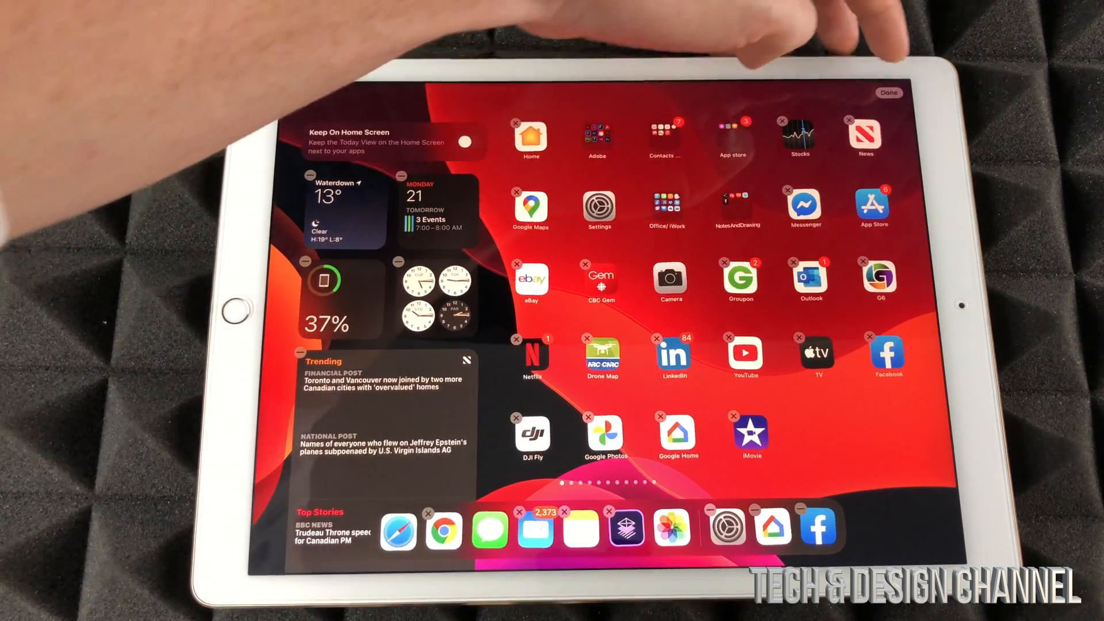
click(888, 92)
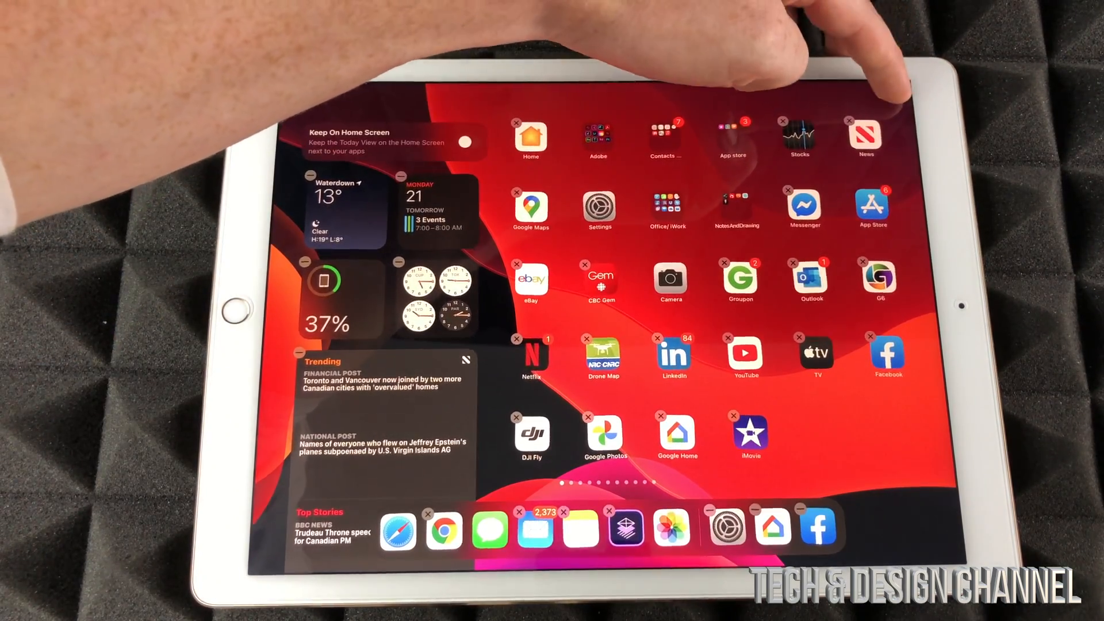